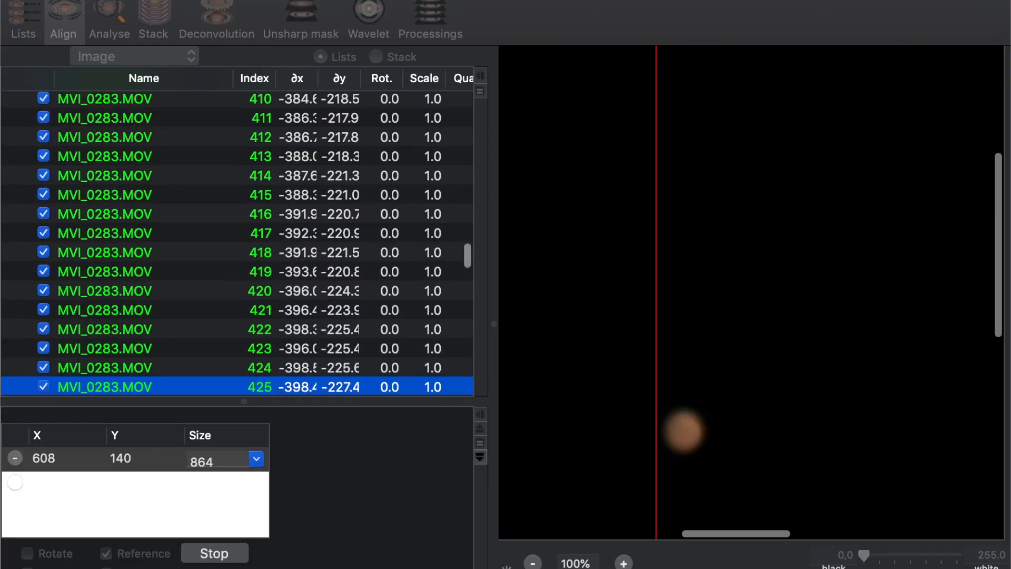
pyautogui.scroll(-3)
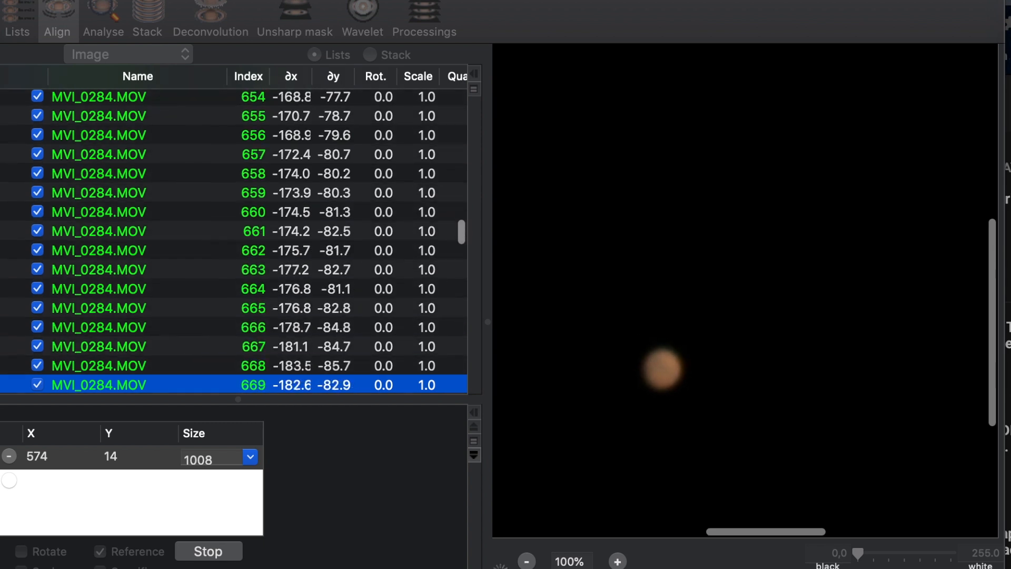
pyautogui.scroll(-3)
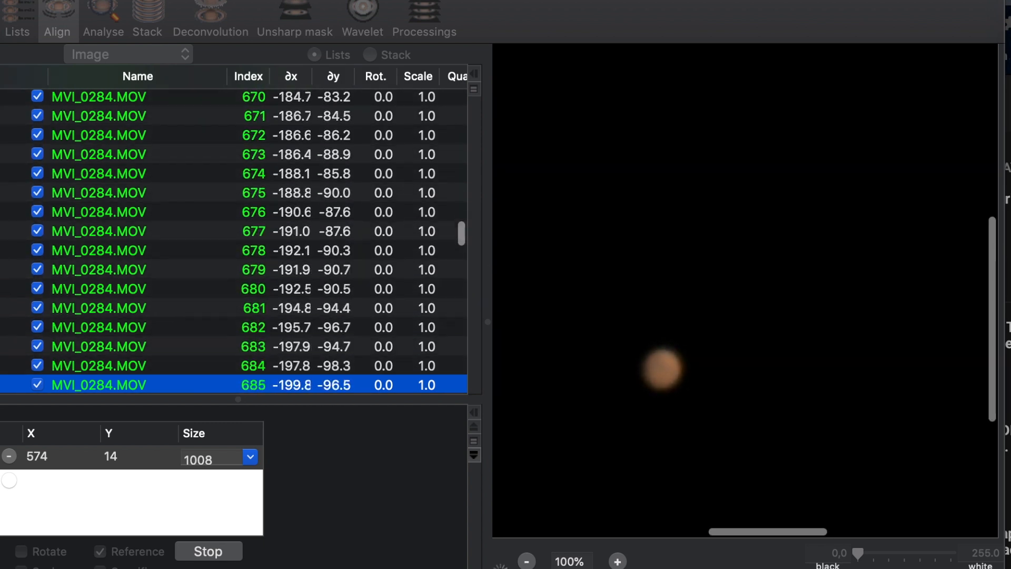